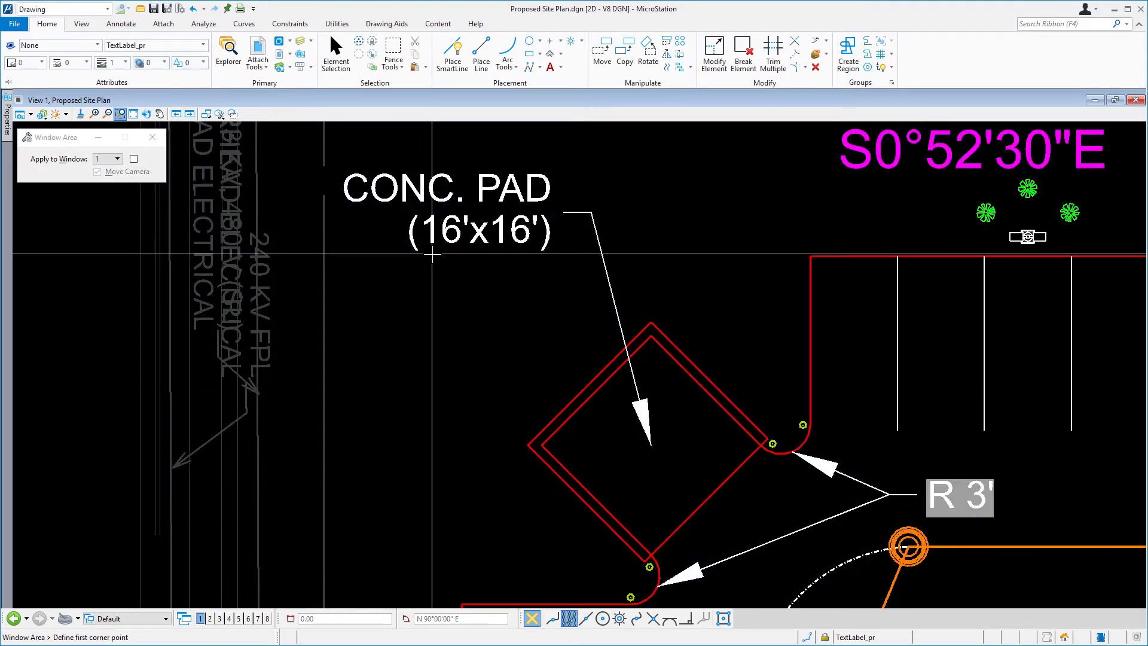
Make Concrete_Patt the active level, filtering the level list with CONC
{"action": "left_click", "coordinate": [336, 48]}
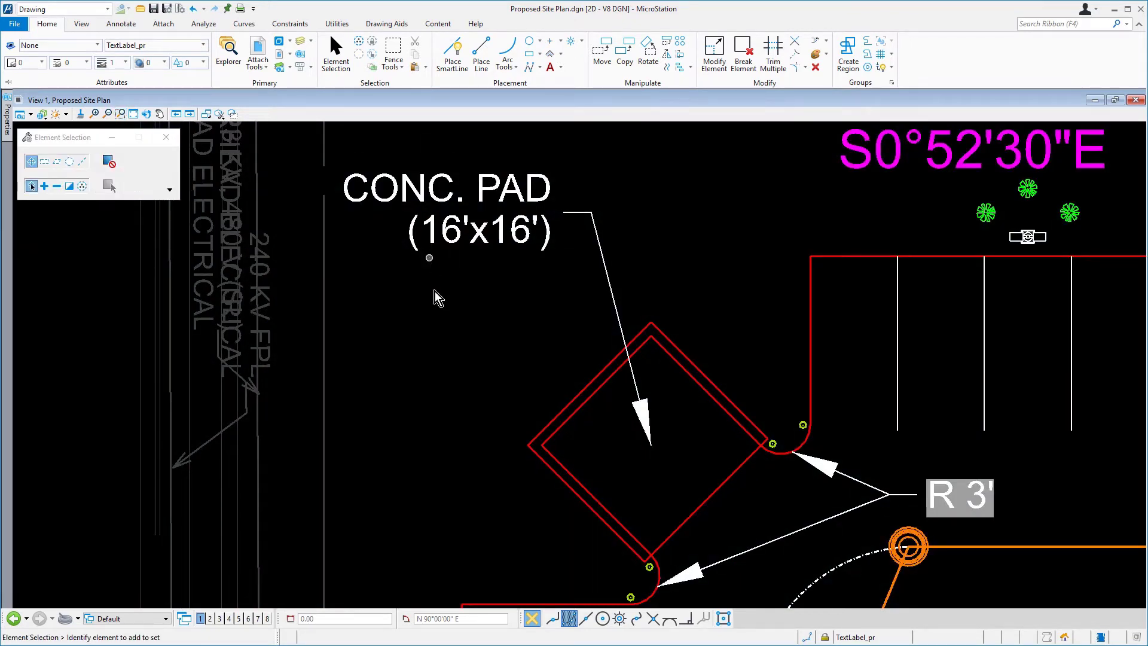
{"action": "left_click", "coordinate": [157, 46]}
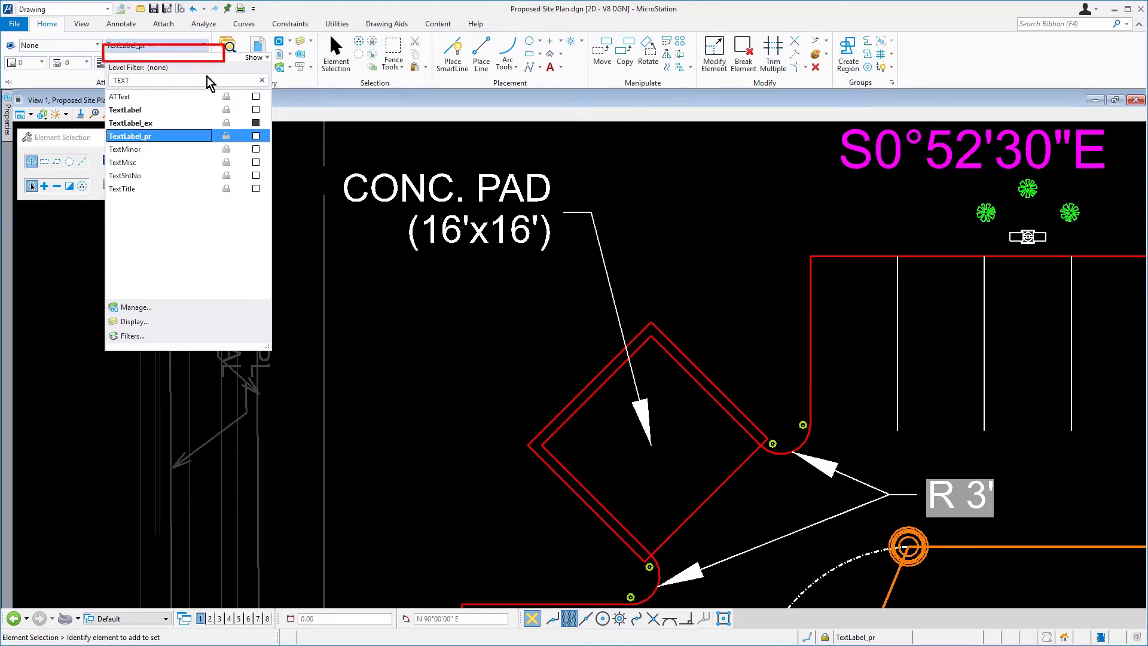
{"action": "type", "text": "CONC"}
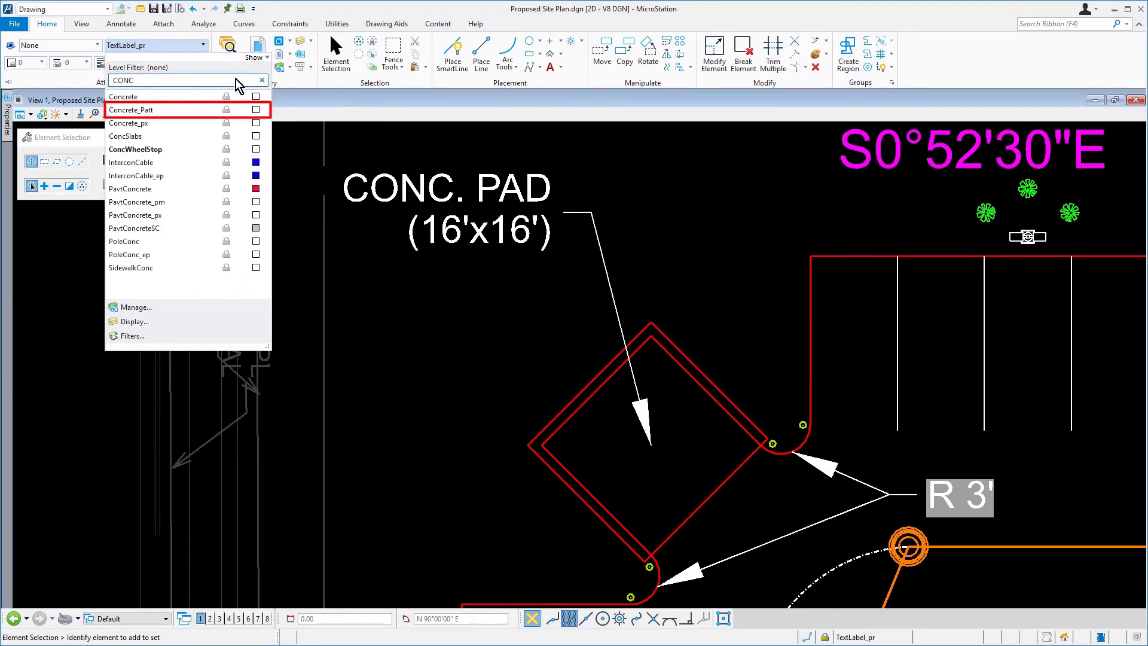
{"action": "left_click", "coordinate": [130, 110]}
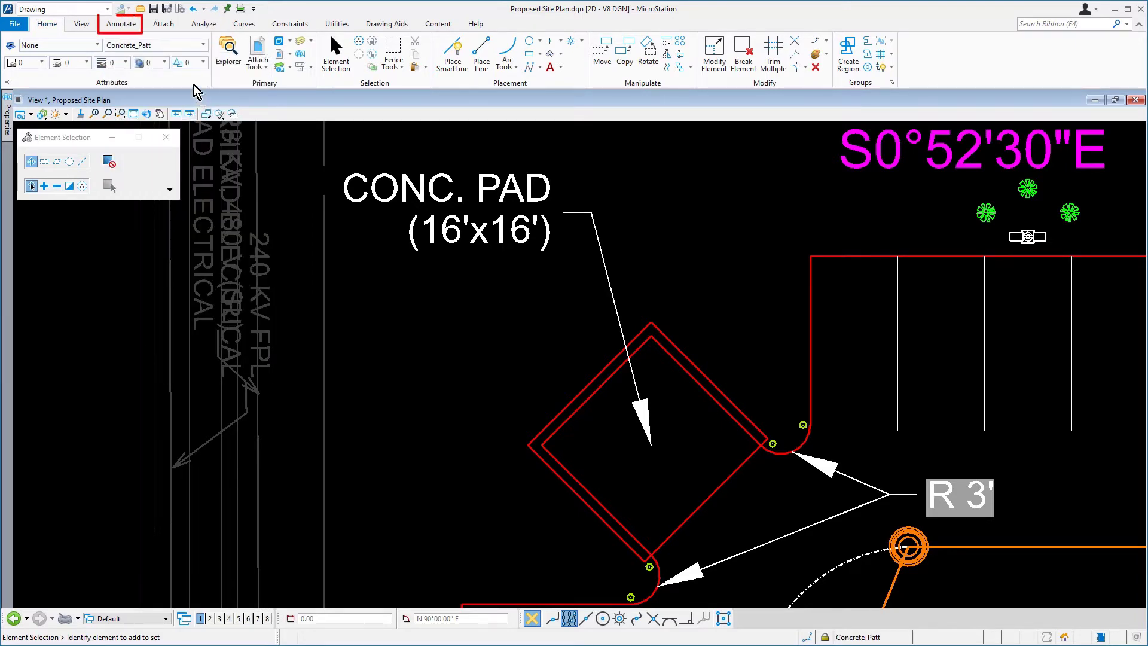
Start the Pattern Area tool from the Annotate patterns group
{"action": "left_click", "coordinate": [121, 24]}
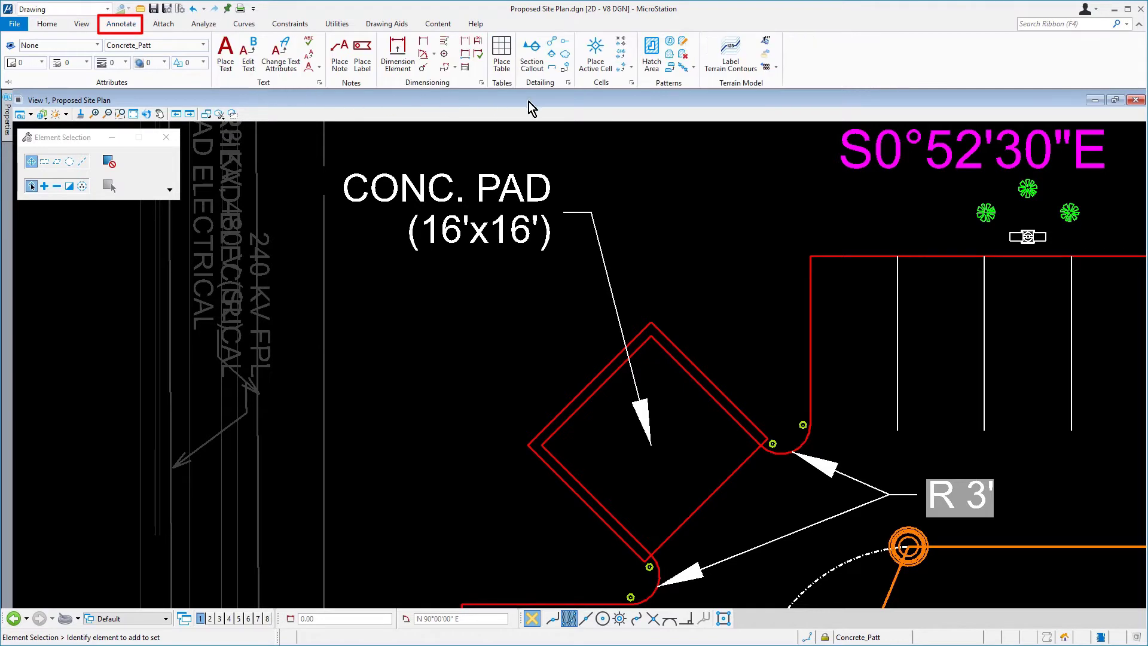
{"action": "left_click", "coordinate": [669, 51]}
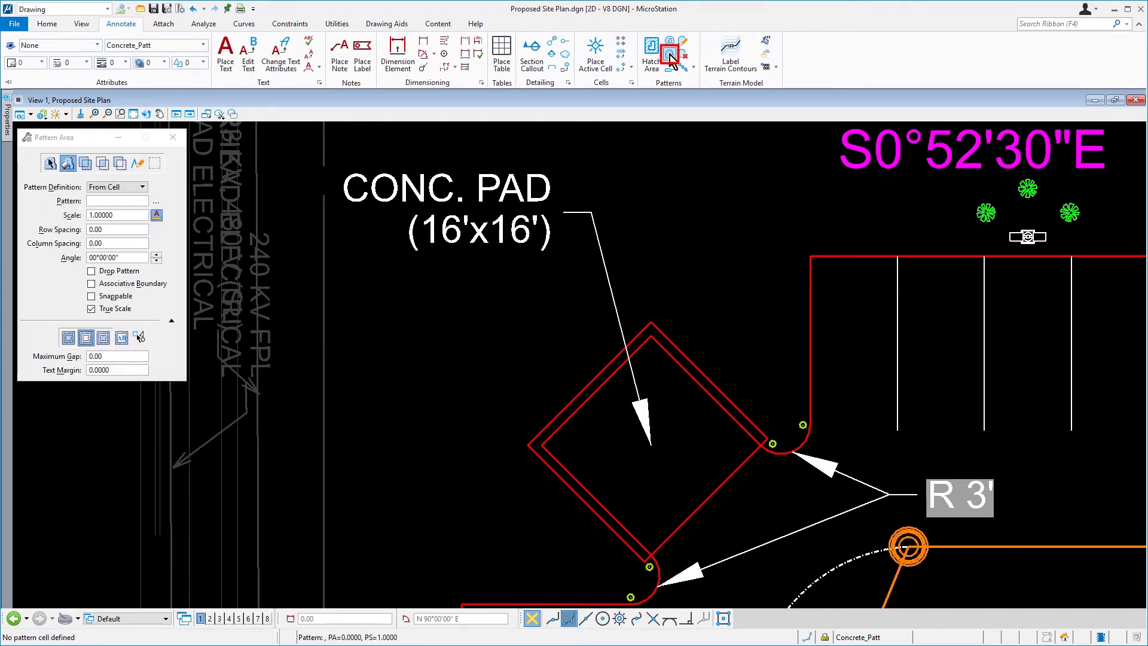
{"action": "mouse_move", "coordinate": [182, 183]}
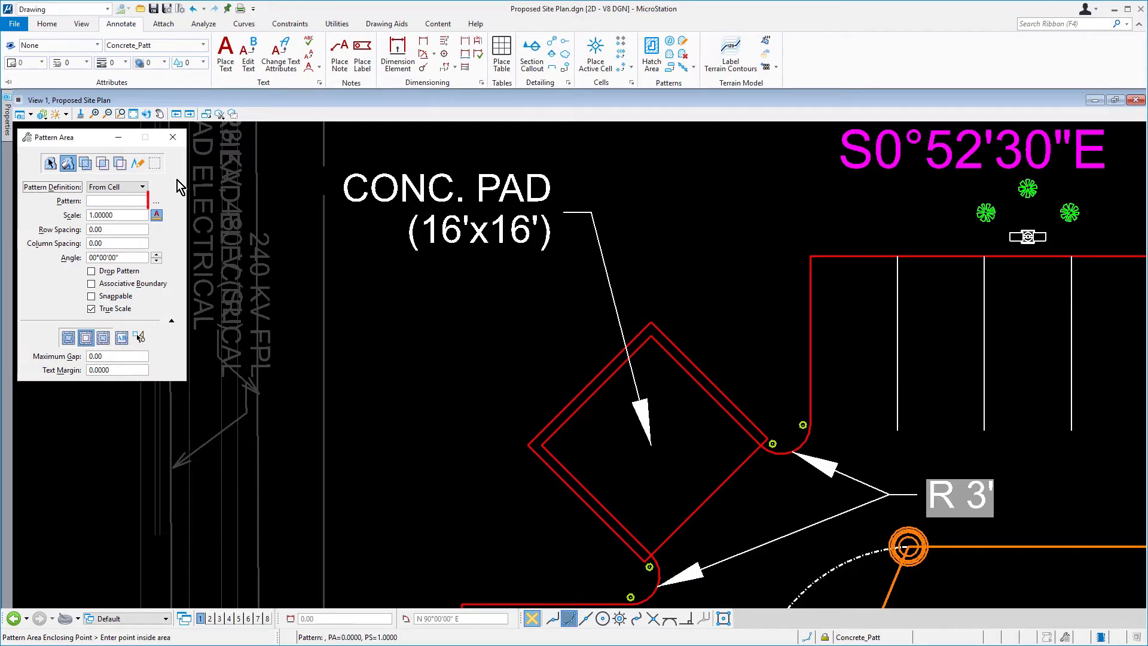
{"action": "mouse_move", "coordinate": [156, 201]}
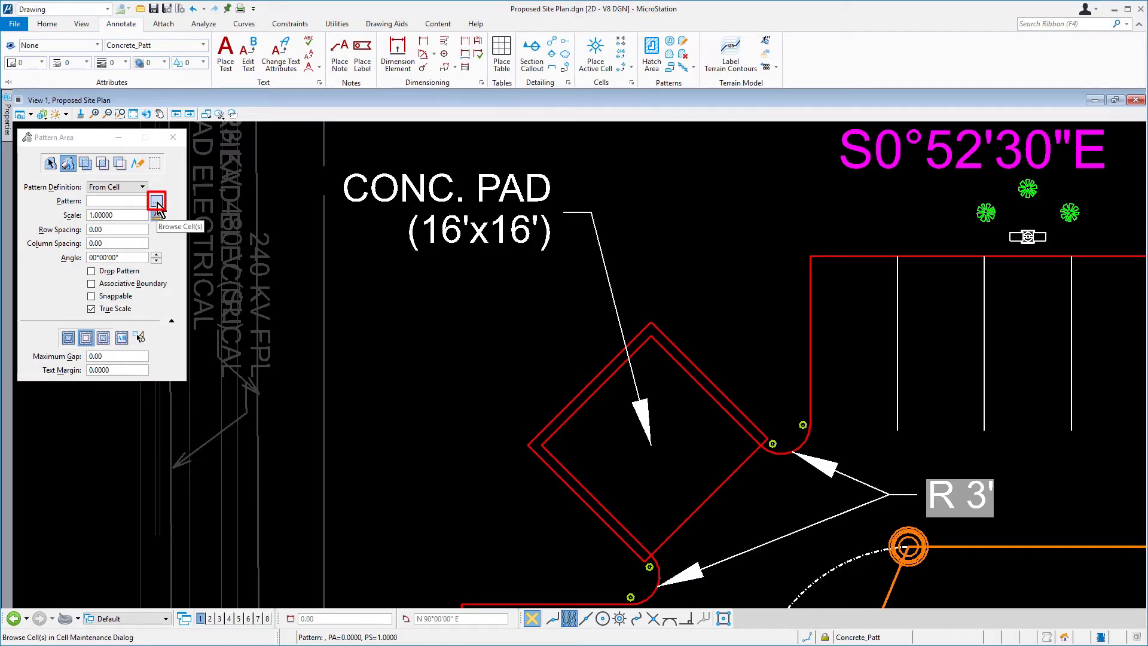
Browse for a pattern cell and choose Roadway.cel from the Standards Cell folder to attach
{"action": "left_click", "coordinate": [156, 200]}
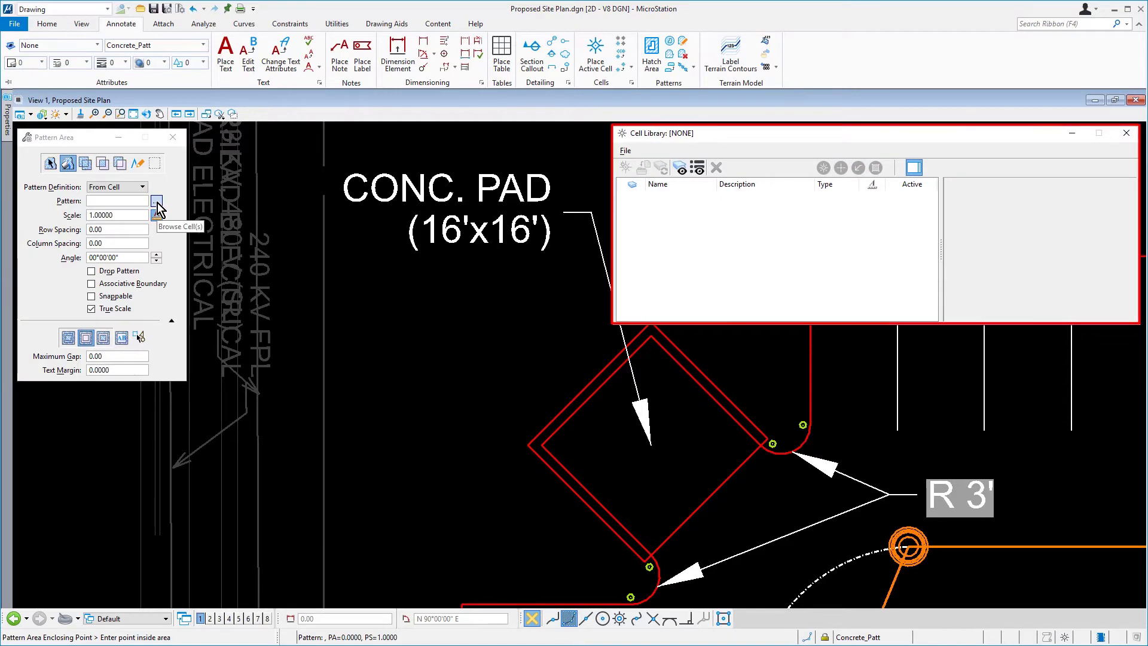
{"action": "mouse_move", "coordinate": [636, 197]}
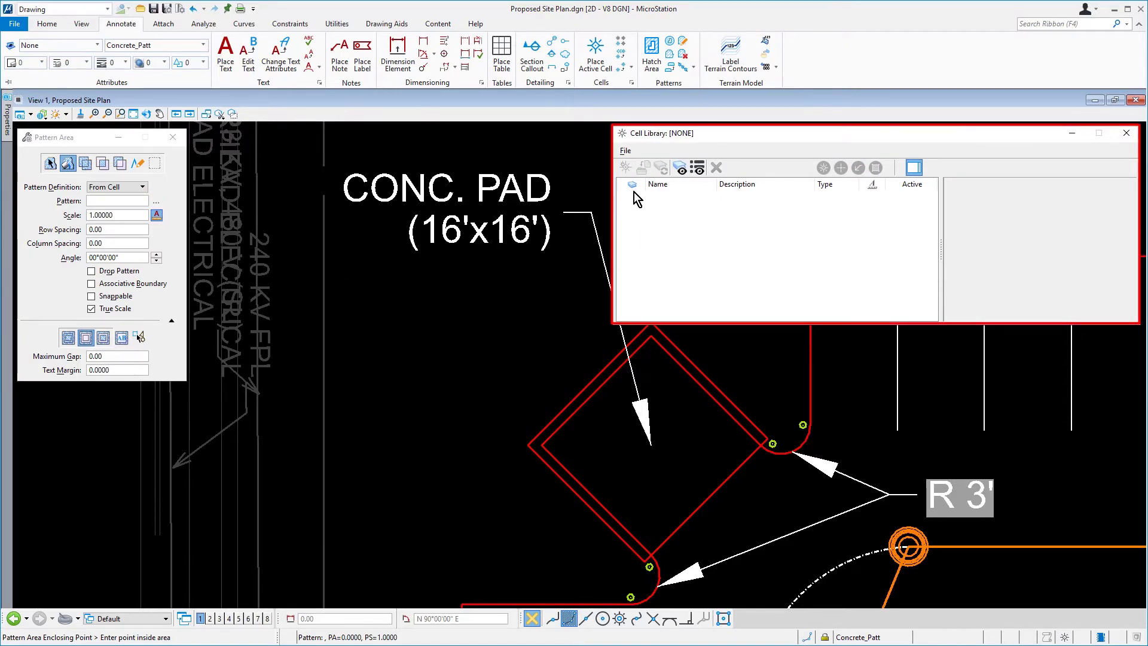
{"action": "left_click", "coordinate": [624, 150]}
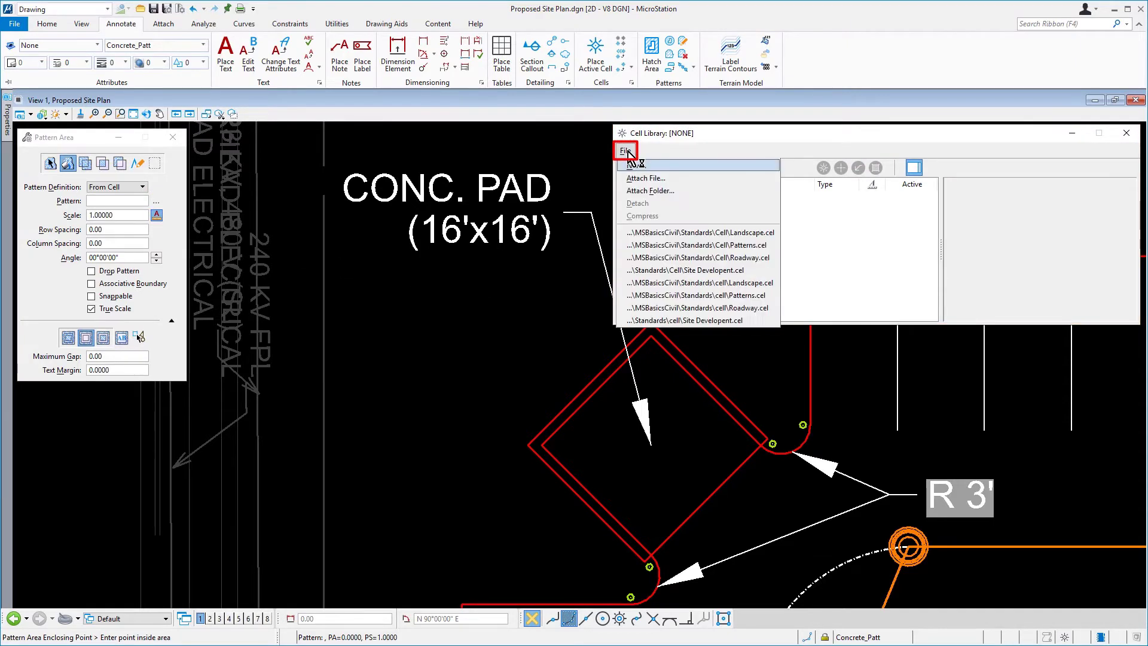
{"action": "mouse_move", "coordinate": [670, 179]}
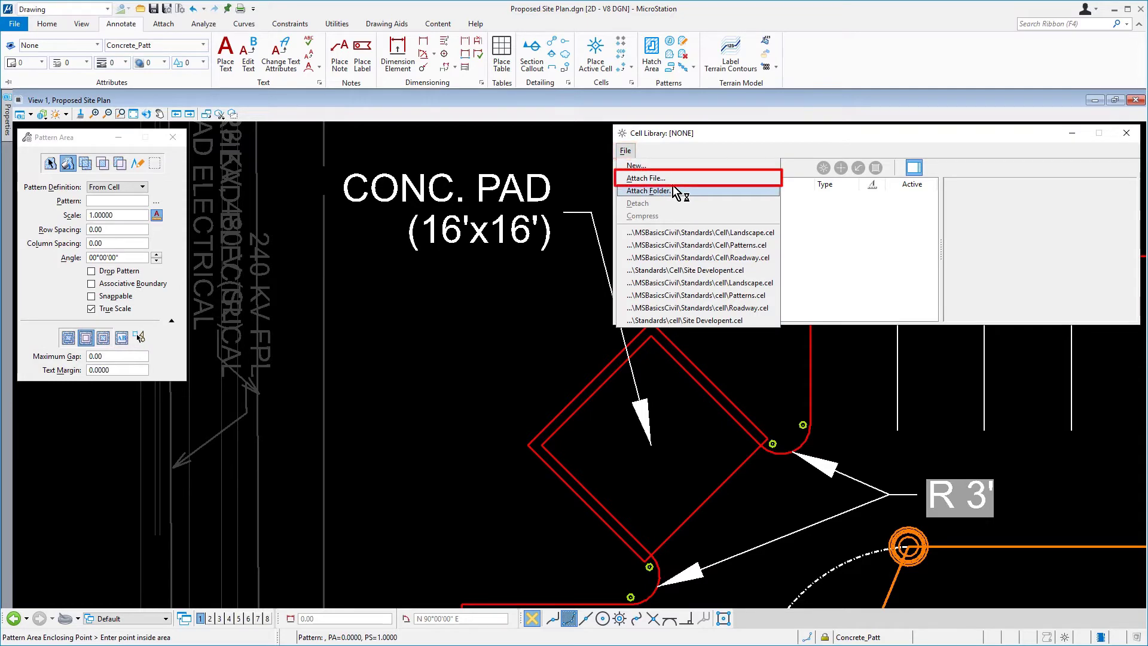
{"action": "mouse_move", "coordinate": [680, 185]}
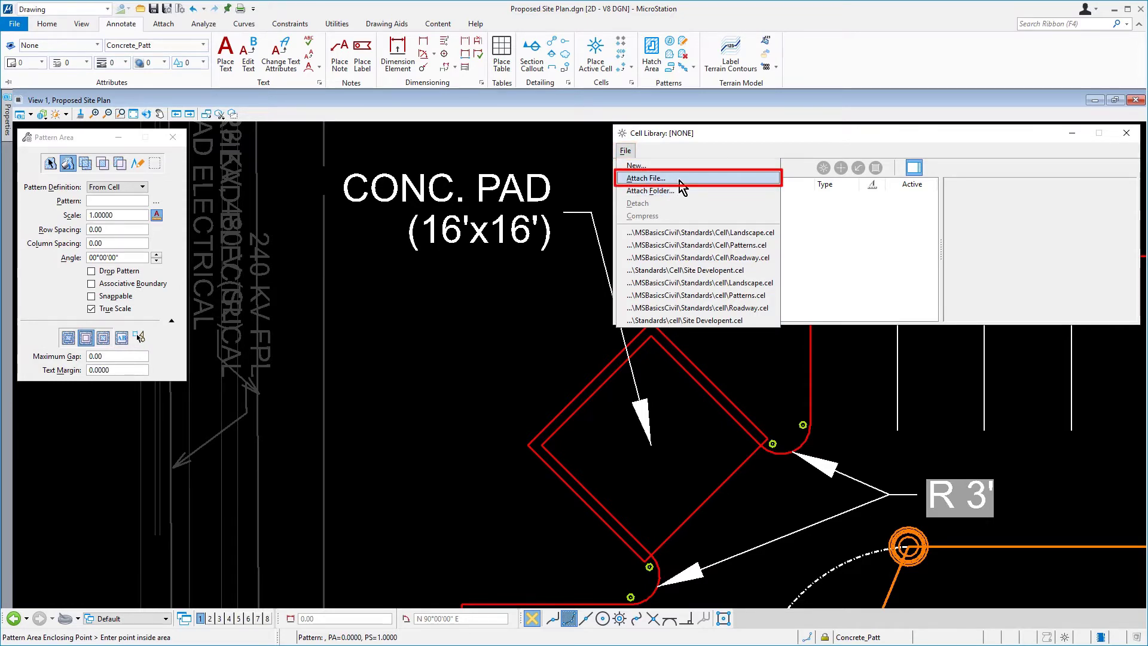
{"action": "left_click", "coordinate": [645, 177]}
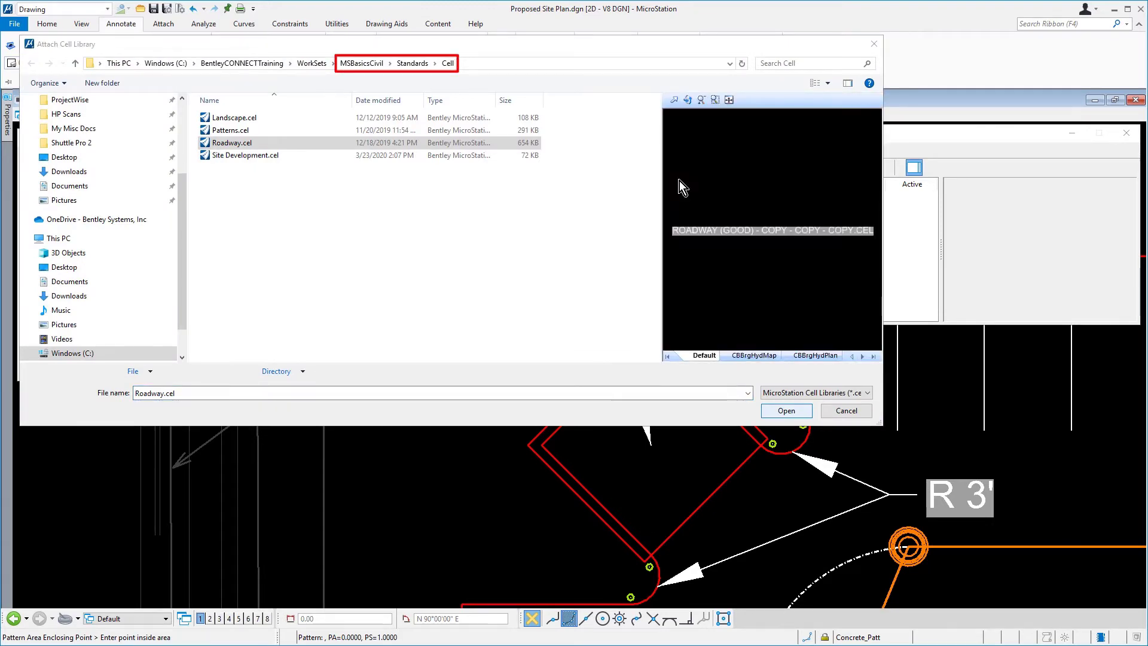
{"action": "left_click", "coordinate": [232, 142]}
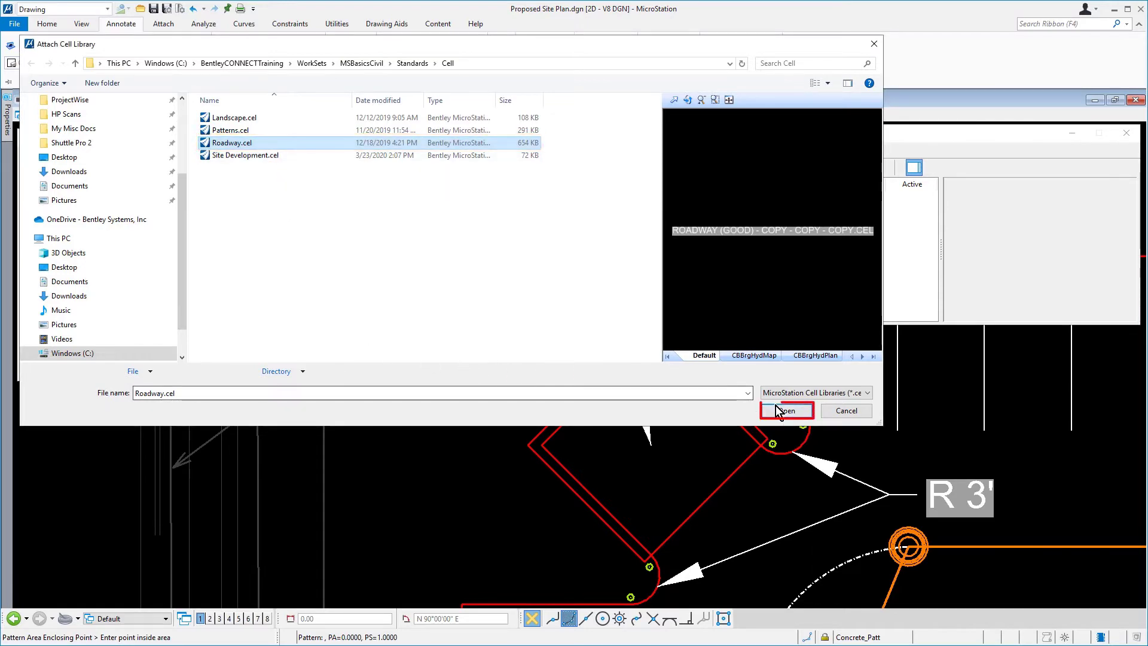
Attach Roadway.cel and set CONCRT as the active area pattern cell
{"action": "left_click", "coordinate": [787, 410]}
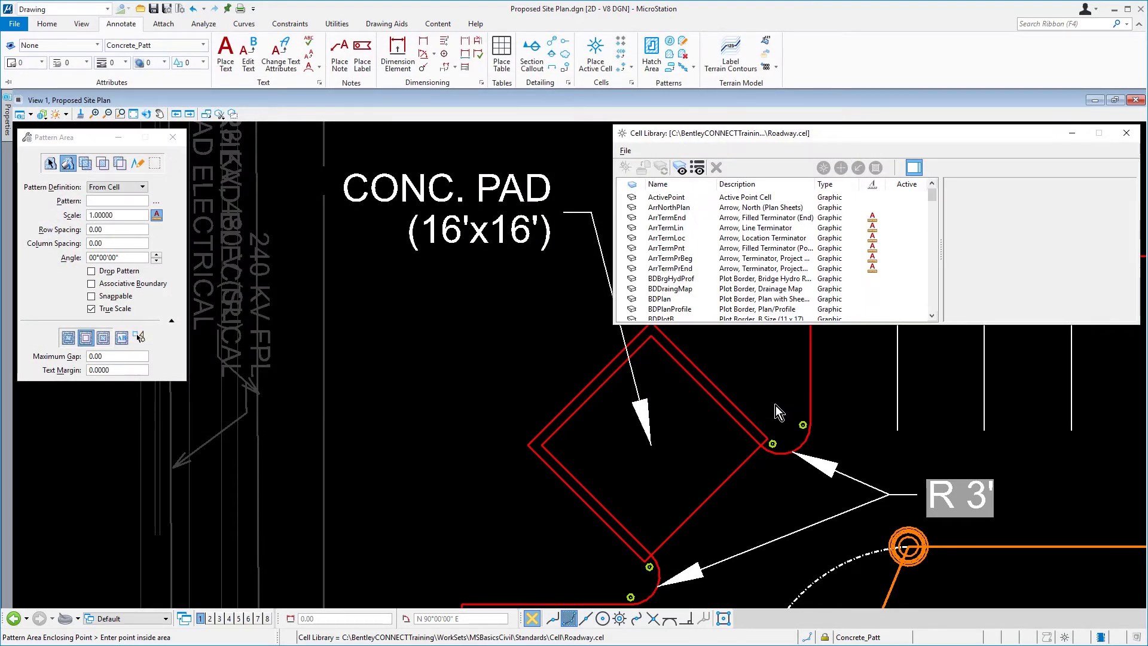
{"action": "mouse_move", "coordinate": [932, 283]}
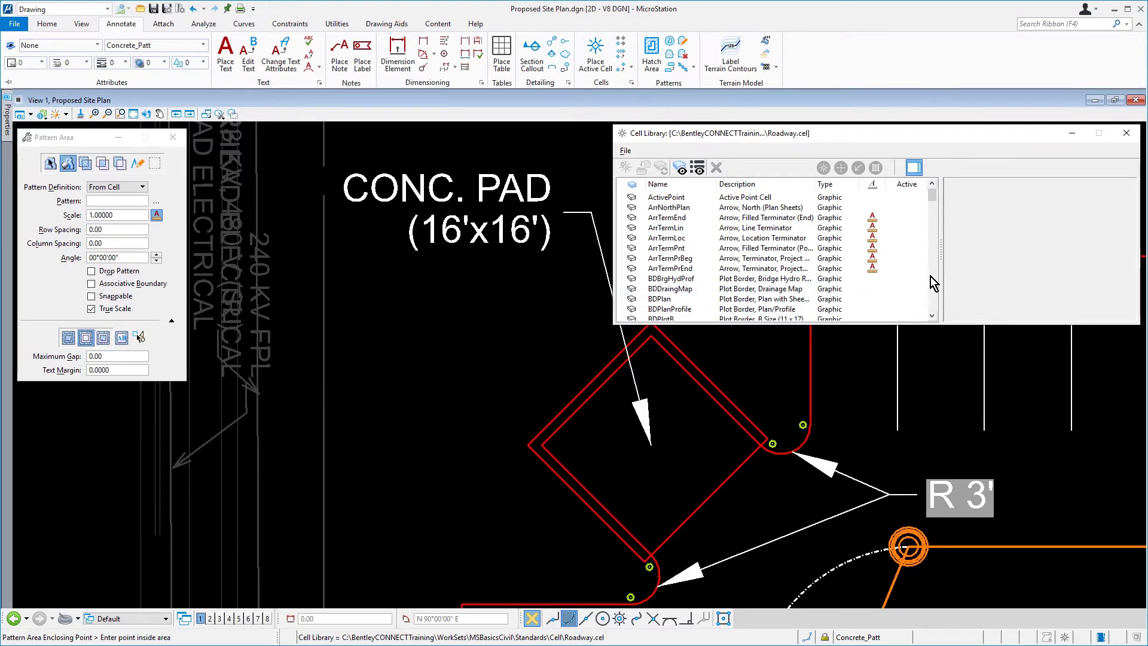
{"action": "scroll", "scroll_direction": "down", "scroll_amount": 3}
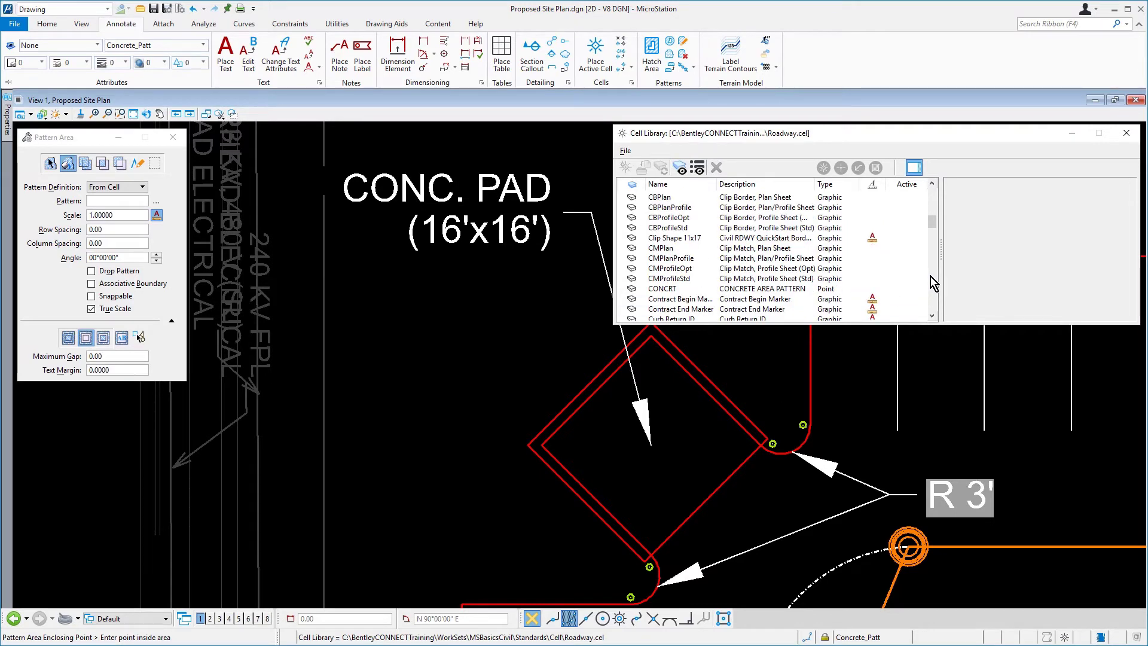
{"action": "left_click", "coordinate": [662, 288]}
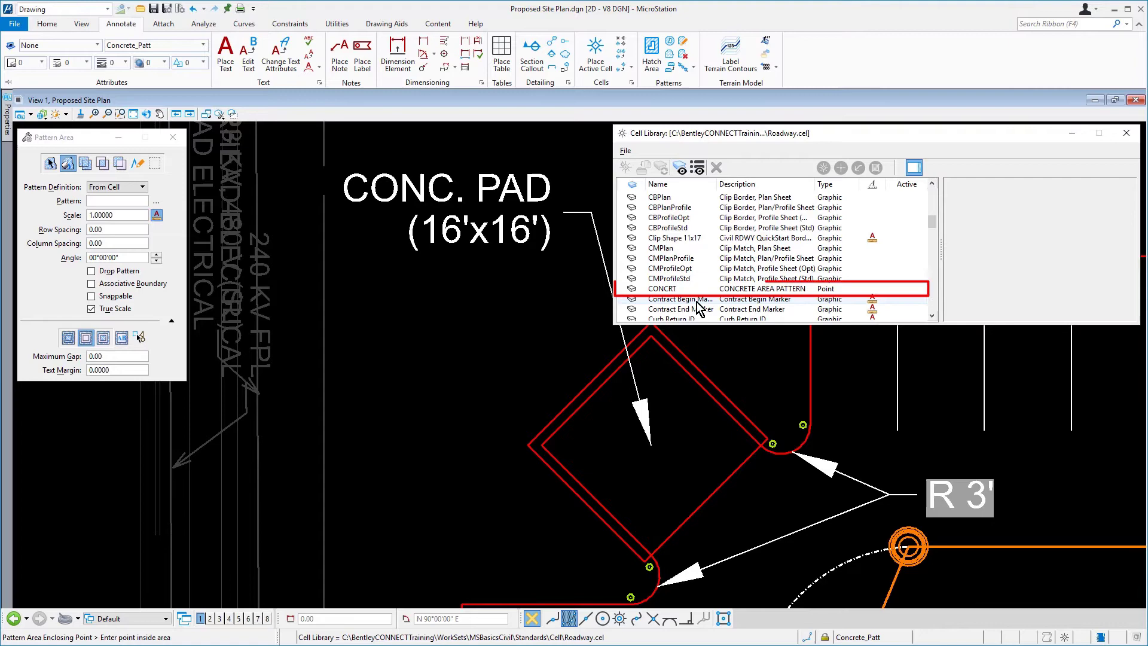
{"action": "left_click", "coordinate": [661, 289]}
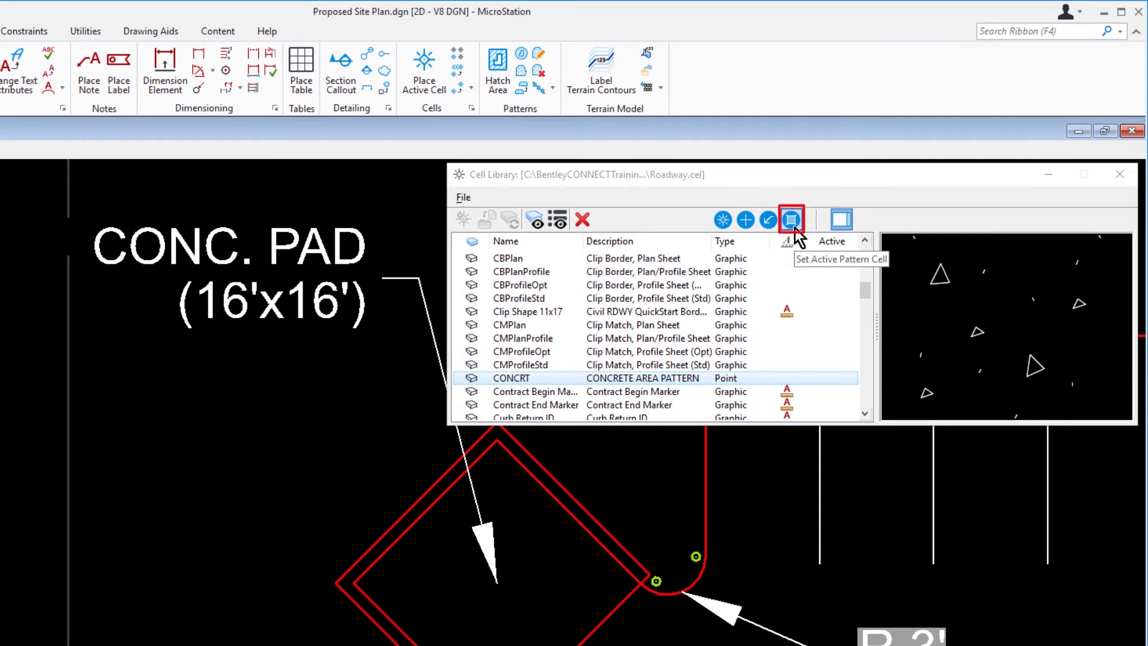
{"action": "left_click", "coordinate": [791, 220]}
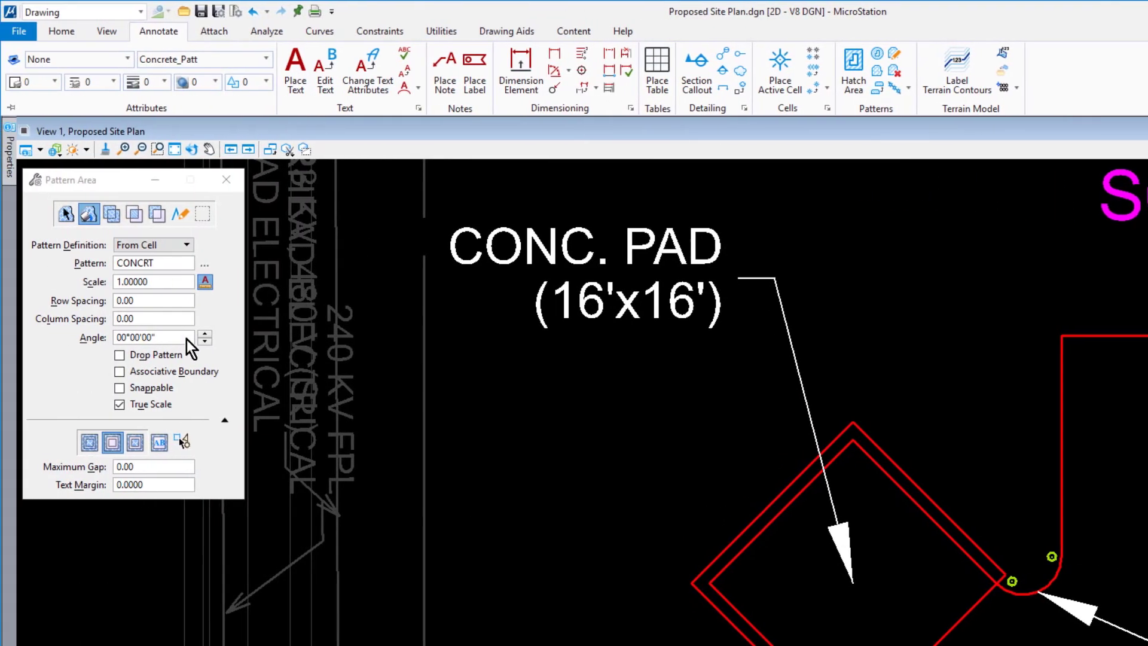
Set the CONCRT pattern scale to 0.01 with True Scale kept on
{"action": "left_click", "coordinate": [89, 214]}
{"action": "type", "text": "0.01000"}
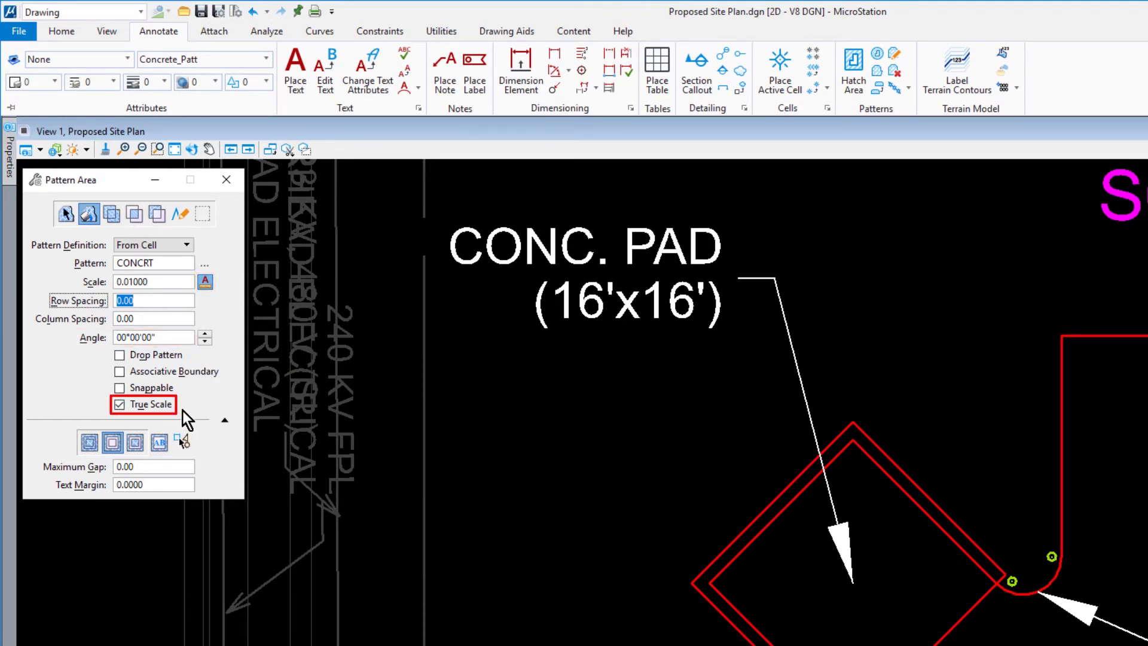
{"action": "left_click", "coordinate": [111, 443]}
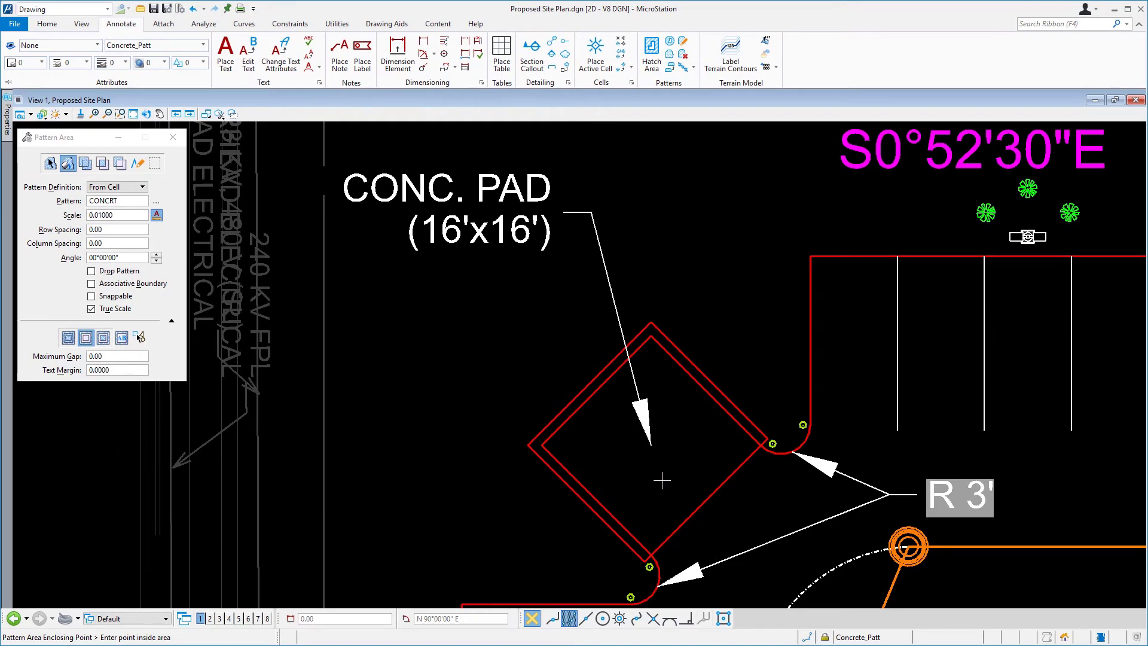
Fill the 16'x16' concrete pad with the CONCRT pattern, accepting the pattern count alert
{"action": "left_click", "coordinate": [661, 480]}
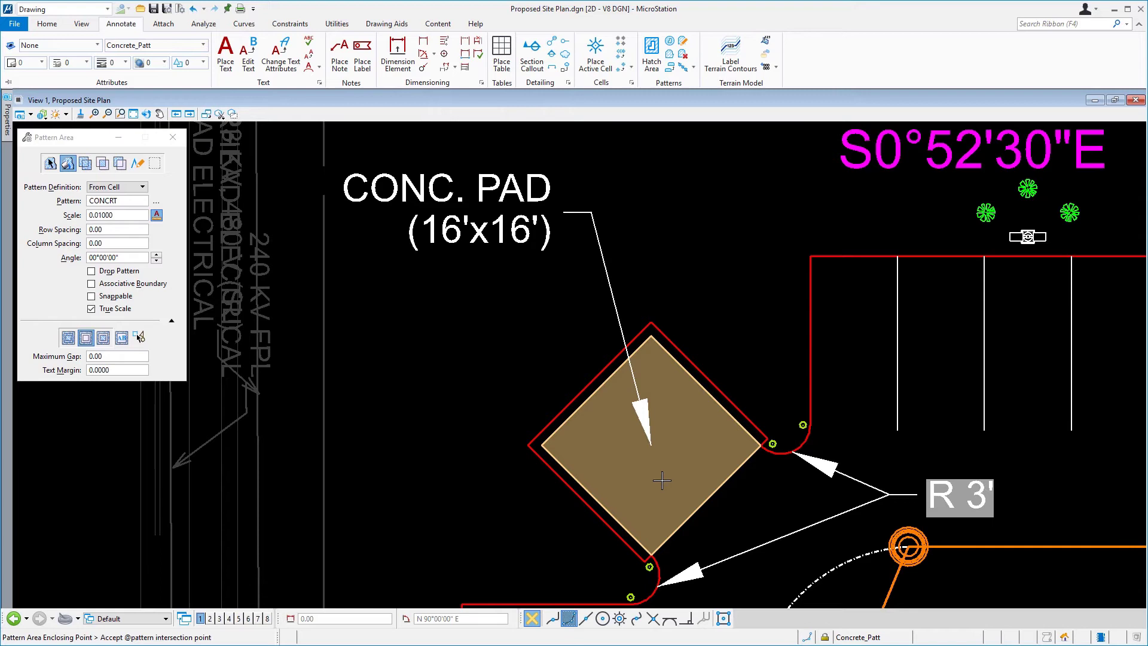
{"action": "left_click", "coordinate": [660, 480]}
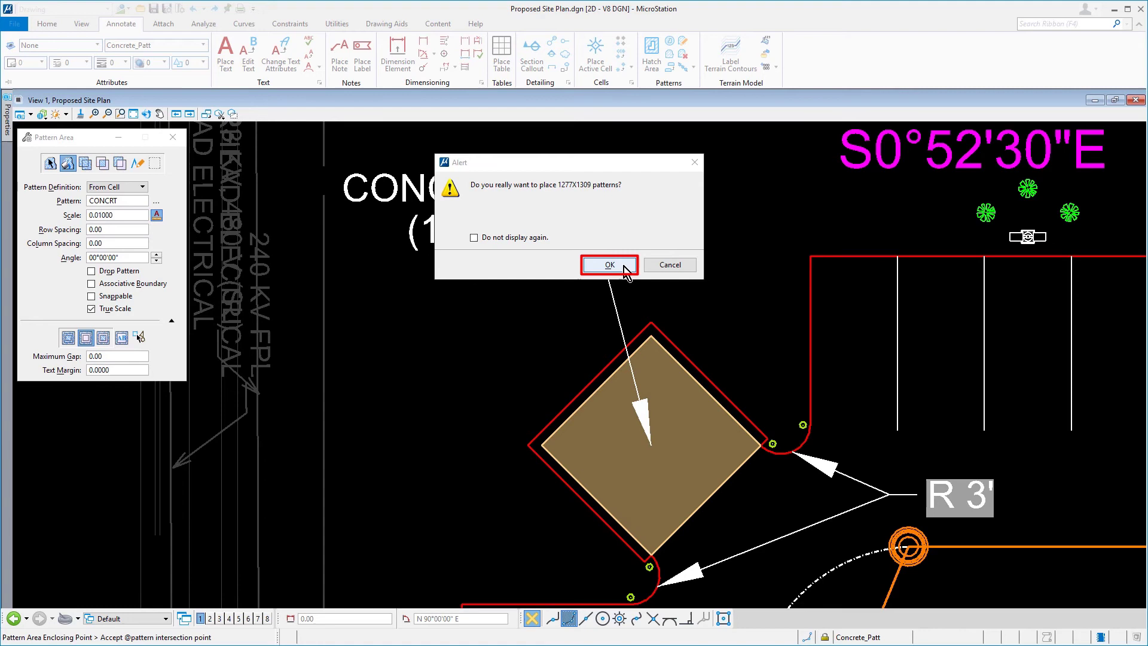
{"action": "left_click", "coordinate": [609, 264]}
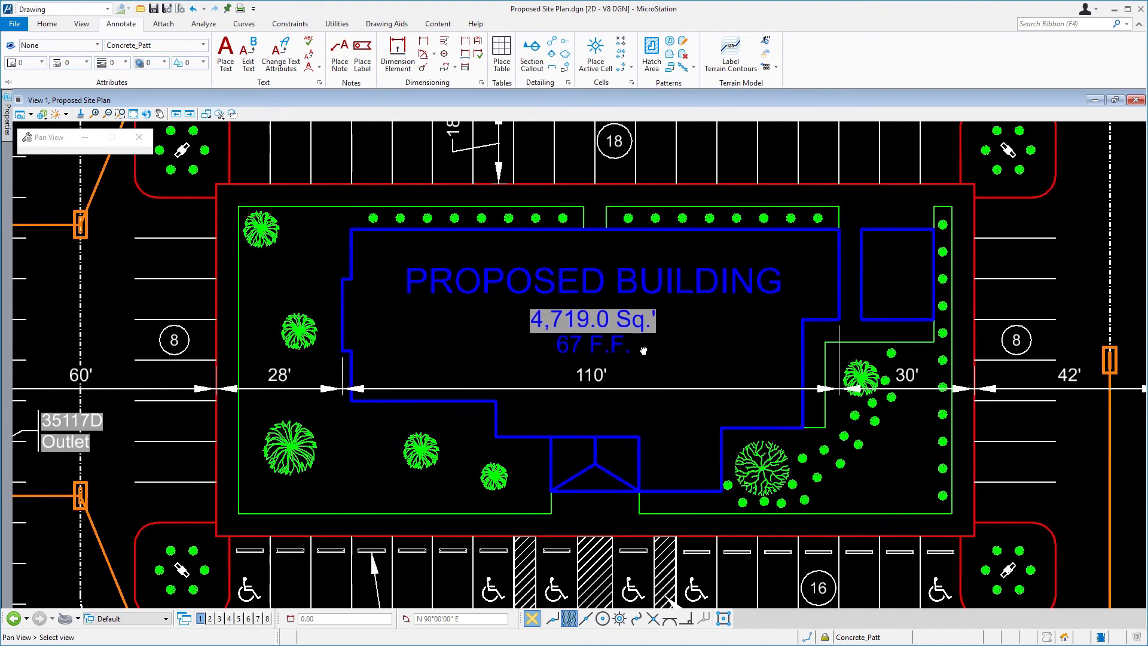
Fill the sidewalk band around the proposed building with the CONCRT pattern
{"action": "left_click", "coordinate": [652, 46]}
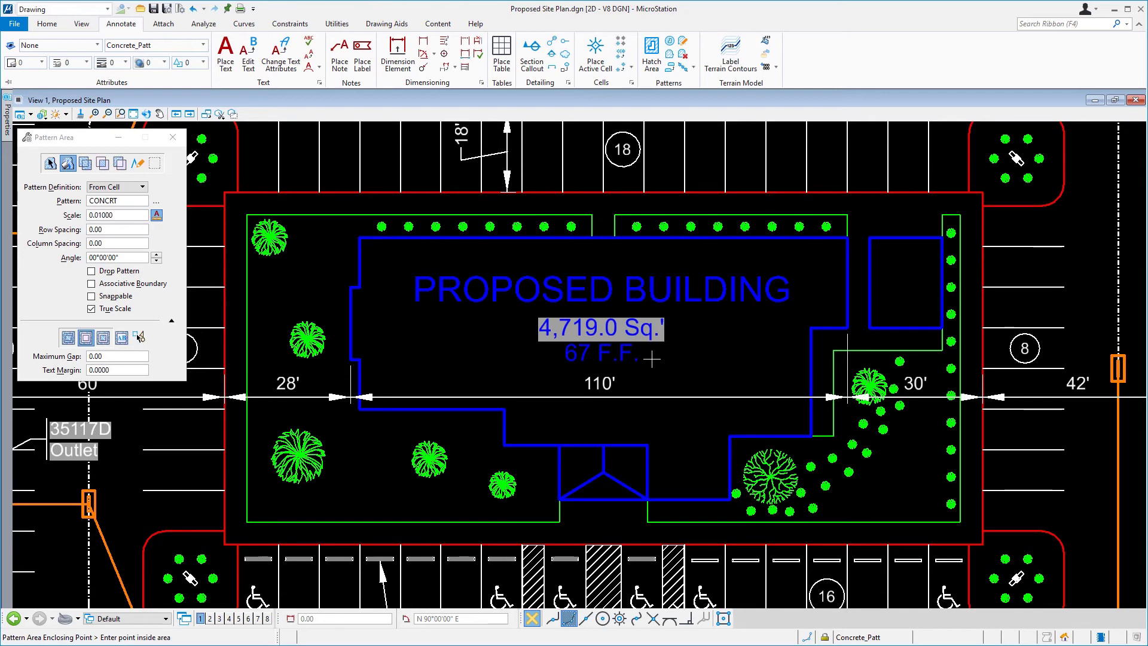
{"action": "left_click", "coordinate": [651, 204]}
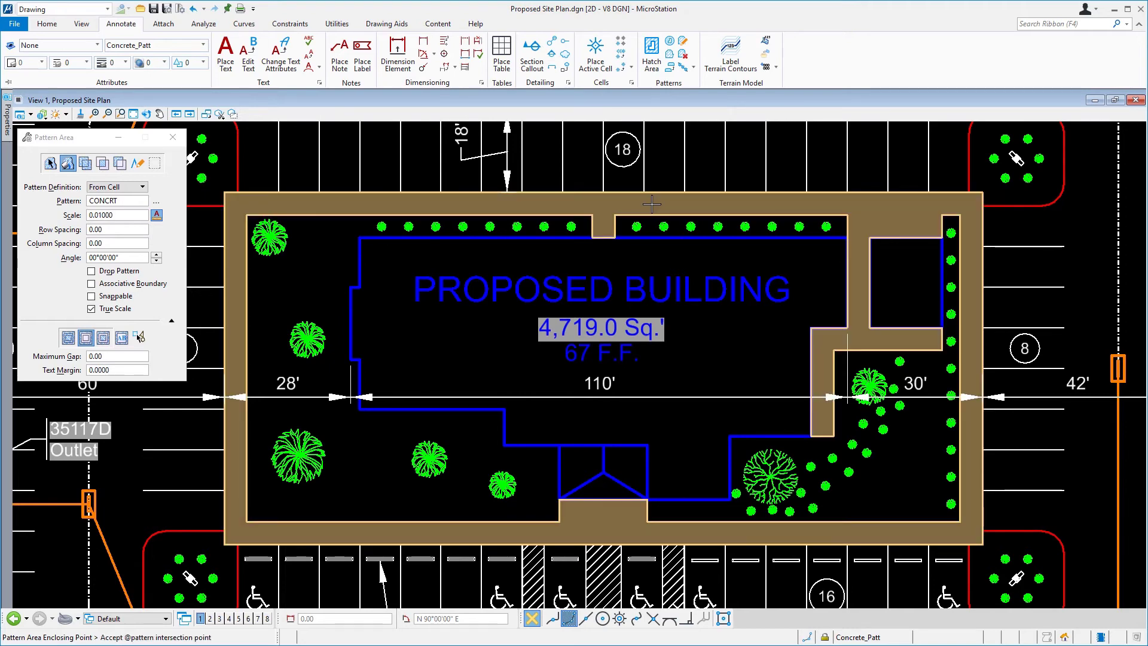
{"action": "left_click", "coordinate": [651, 205]}
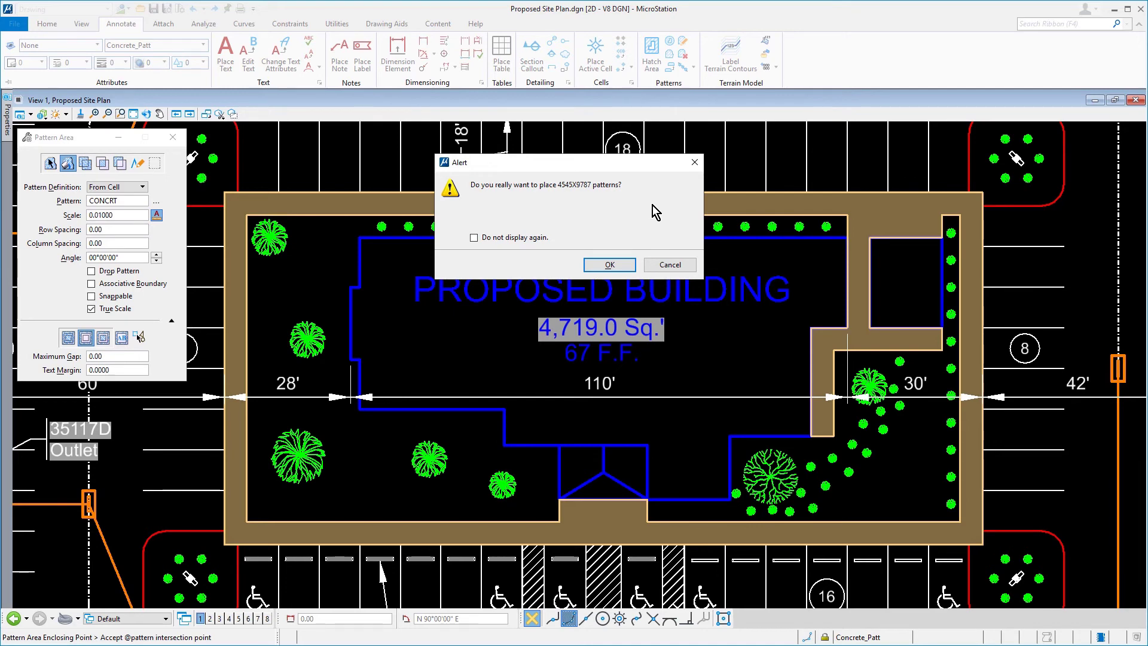
{"action": "left_click", "coordinate": [609, 265]}
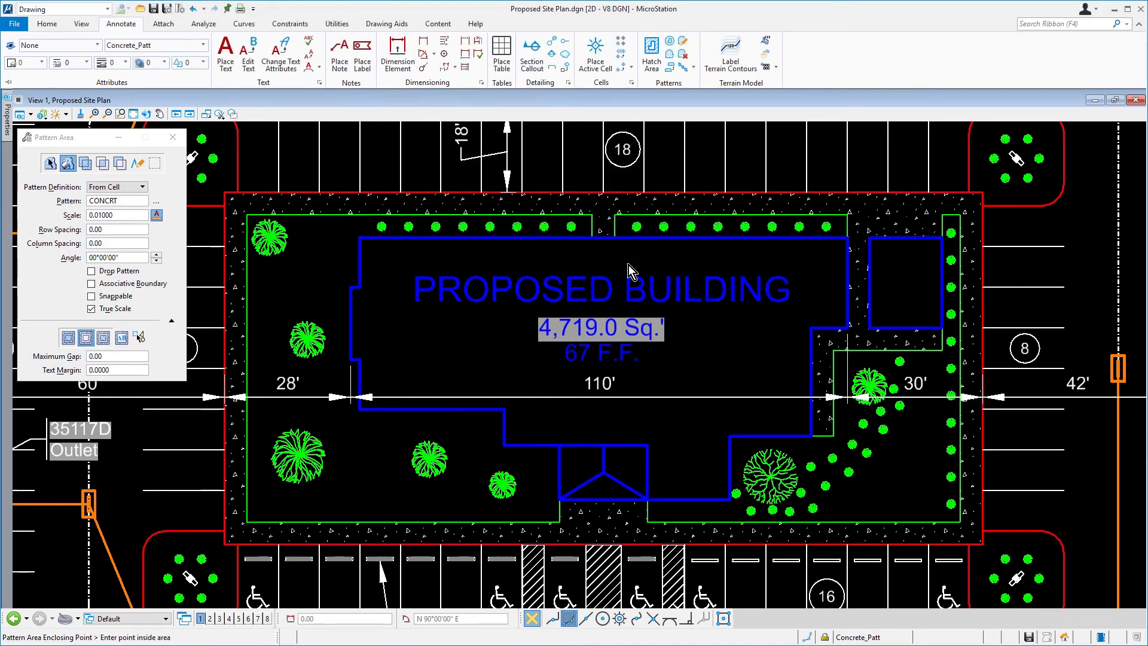